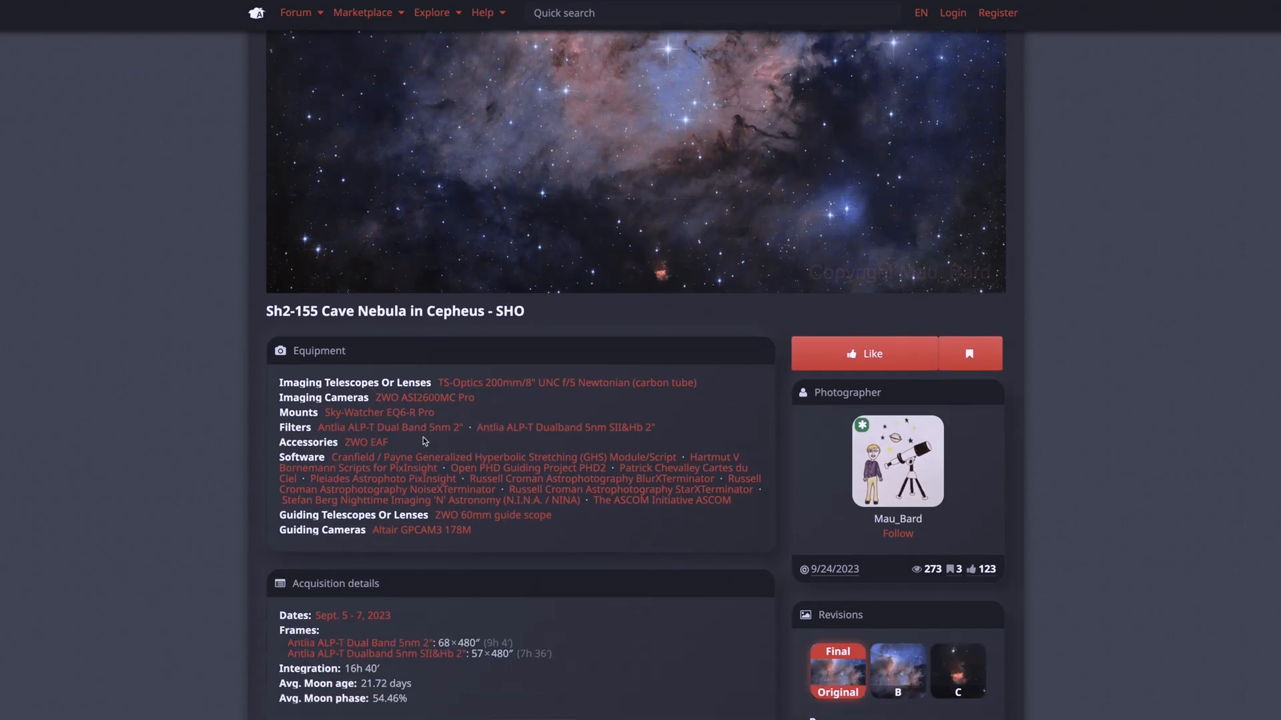
pyautogui.scroll(-3)
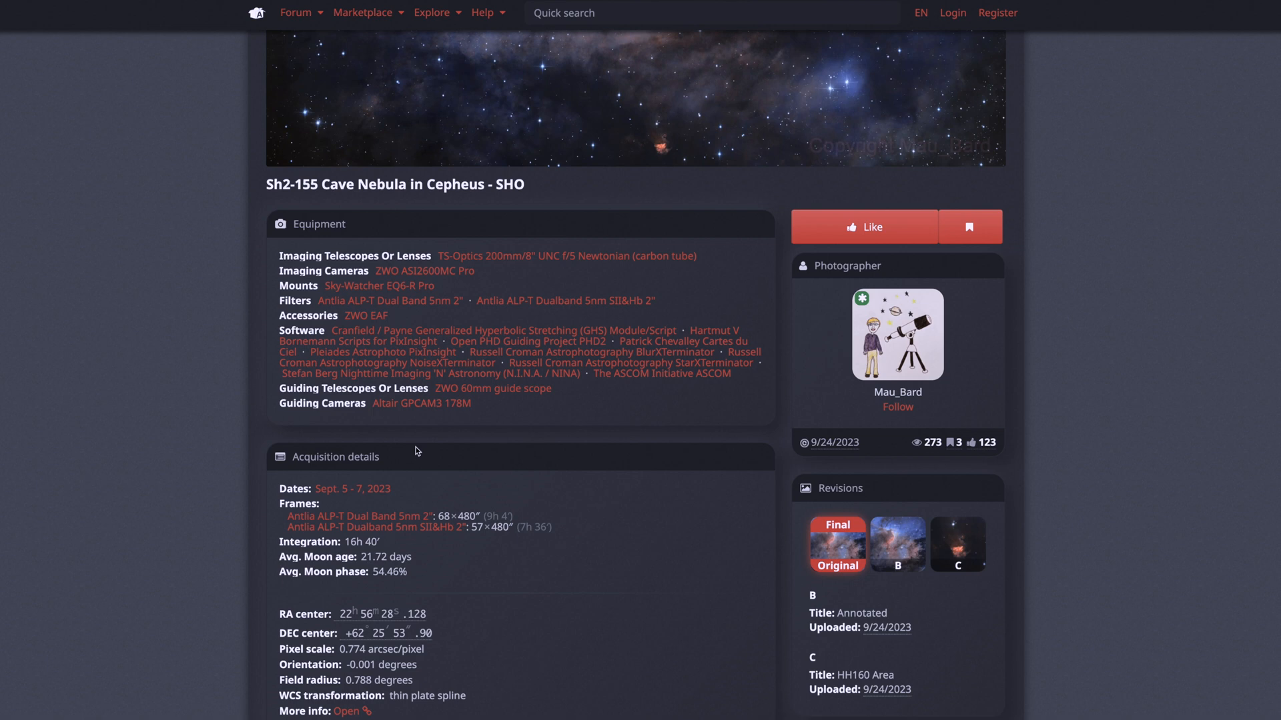
pyautogui.moveTo(397, 479)
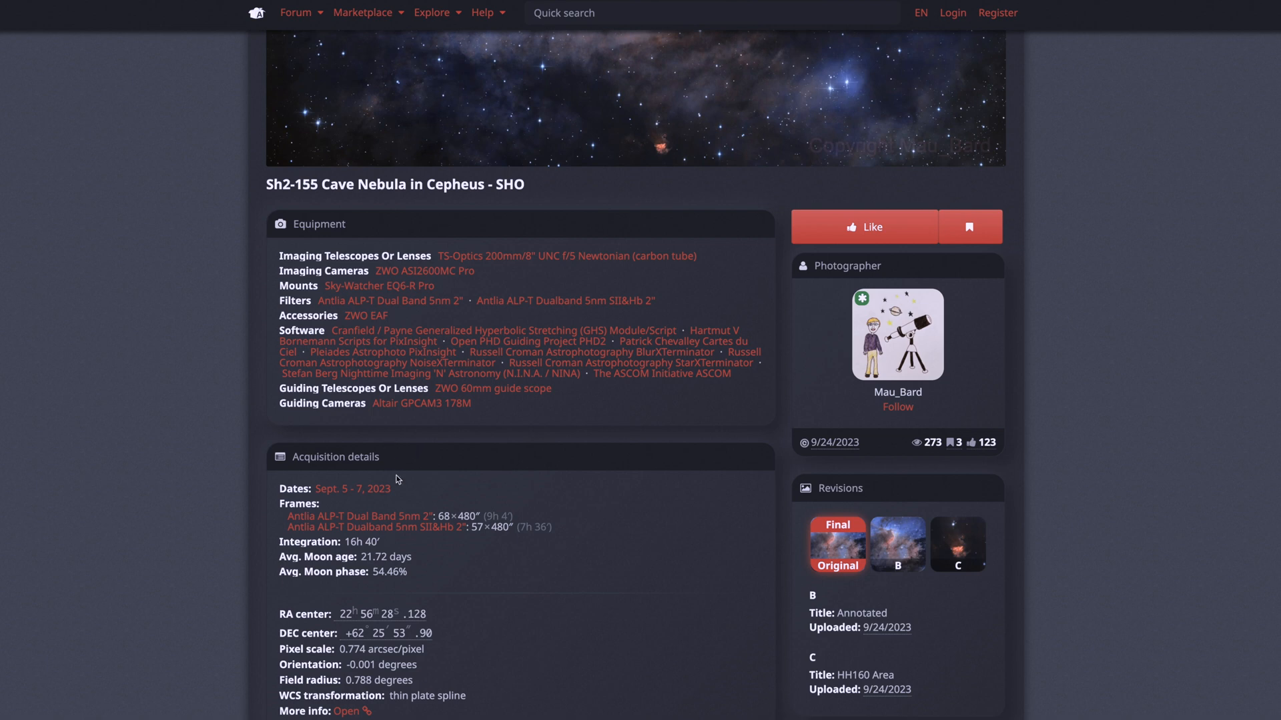
pyautogui.scroll(3)
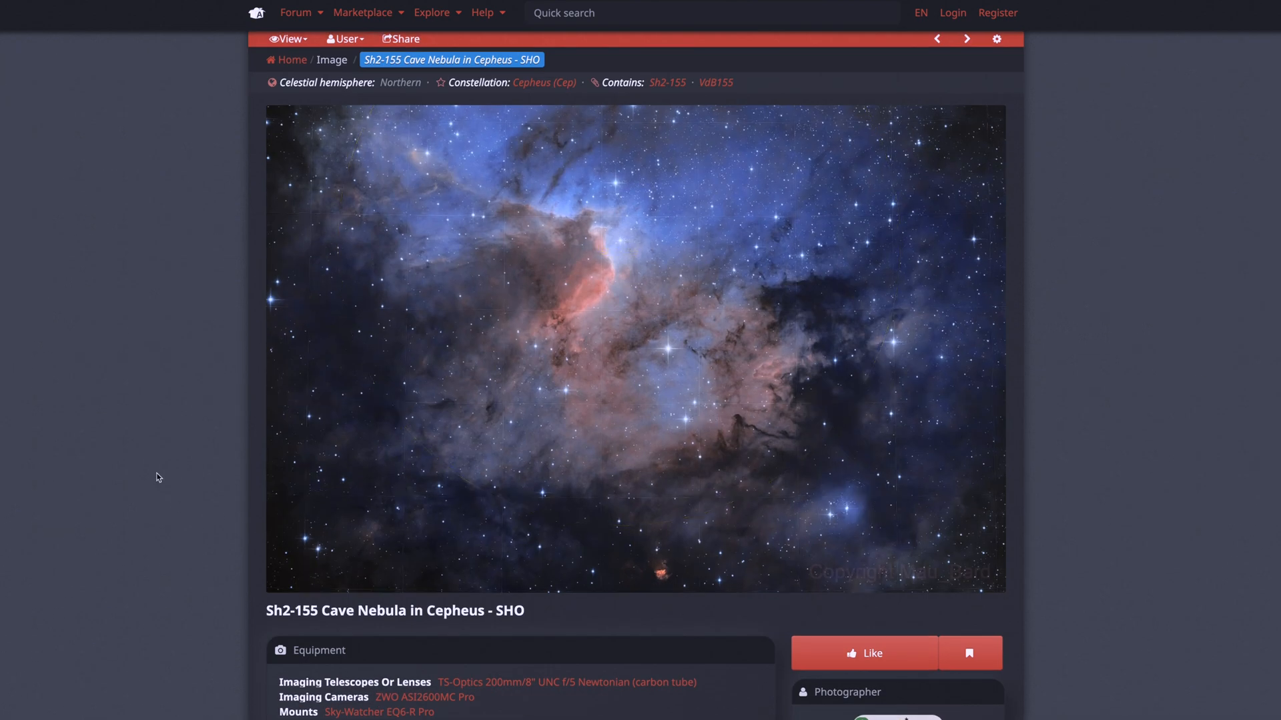
pyautogui.moveTo(84, 484)
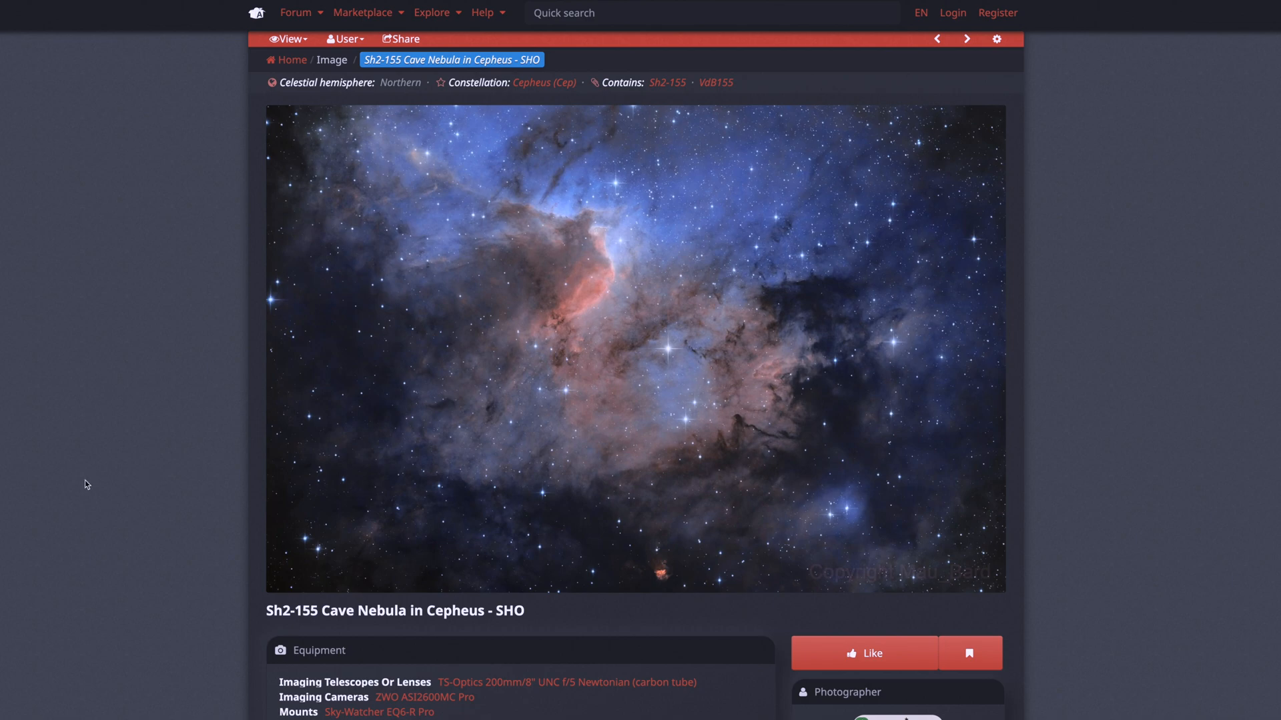